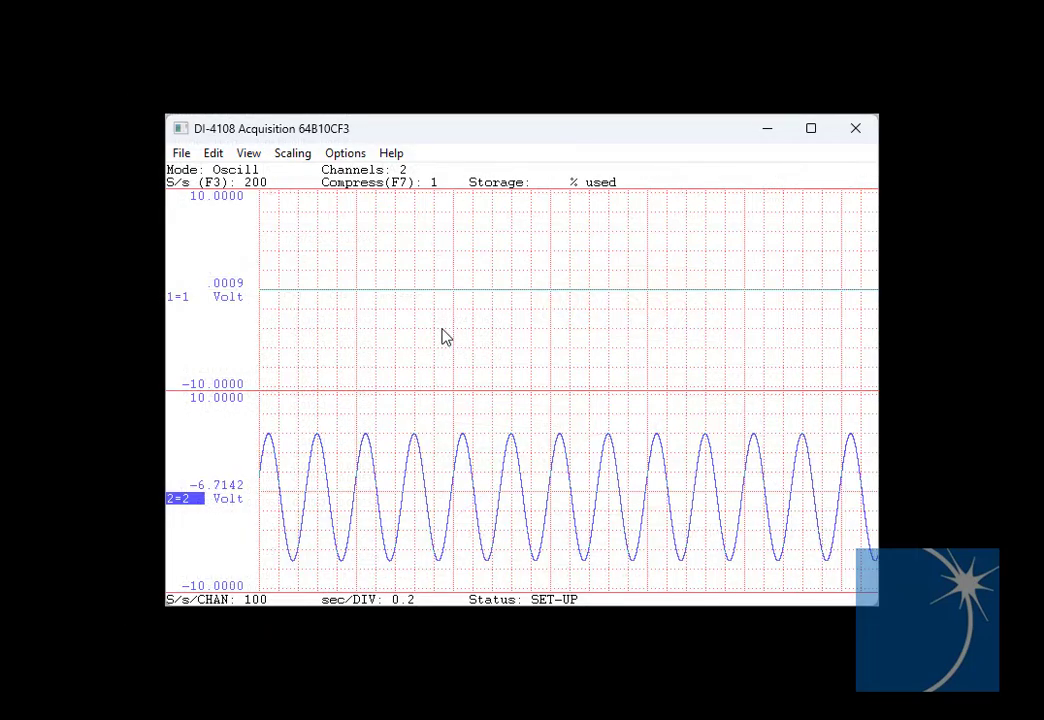
# Step: Launch the Advanced Trigger Excel Link add-on from View > Add-ons
pyautogui.click(248, 152)
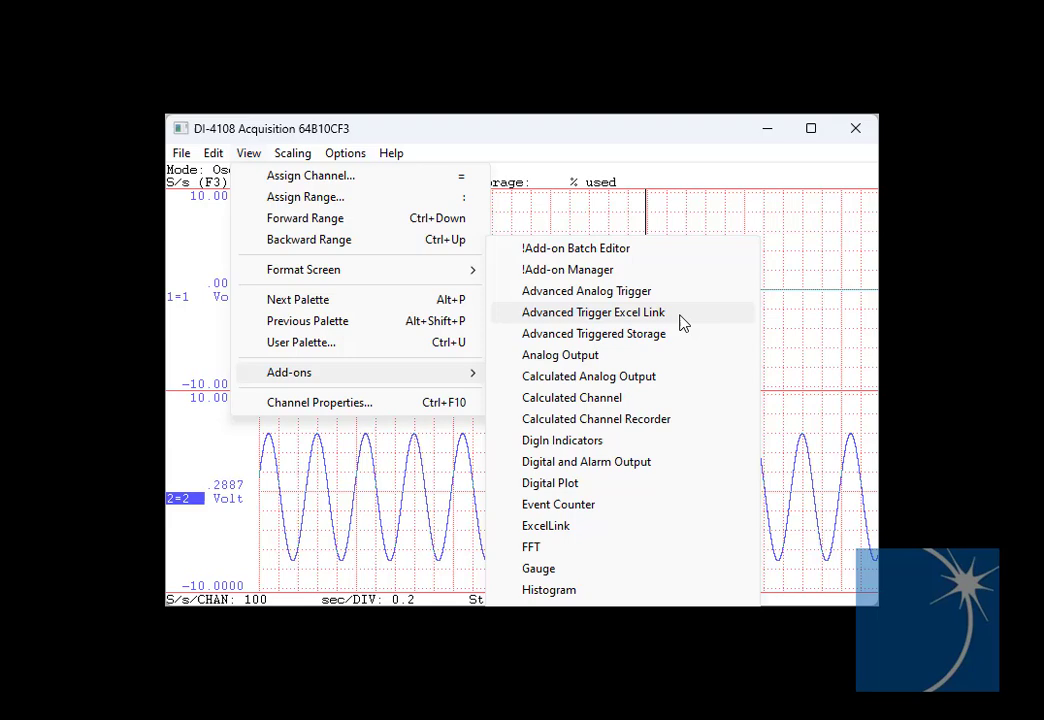
pyautogui.click(592, 312)
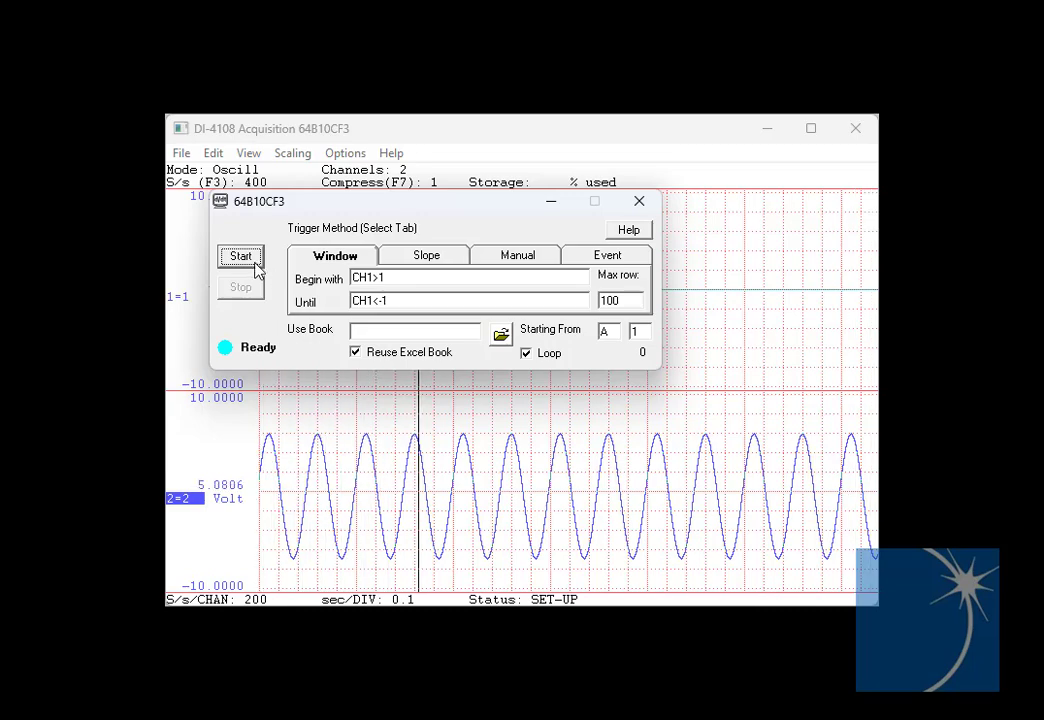
# Step: Start streaming CH1/CH2 rows to Excel on the window trigger CH1>1 until CH1<1
pyautogui.click(240, 256)
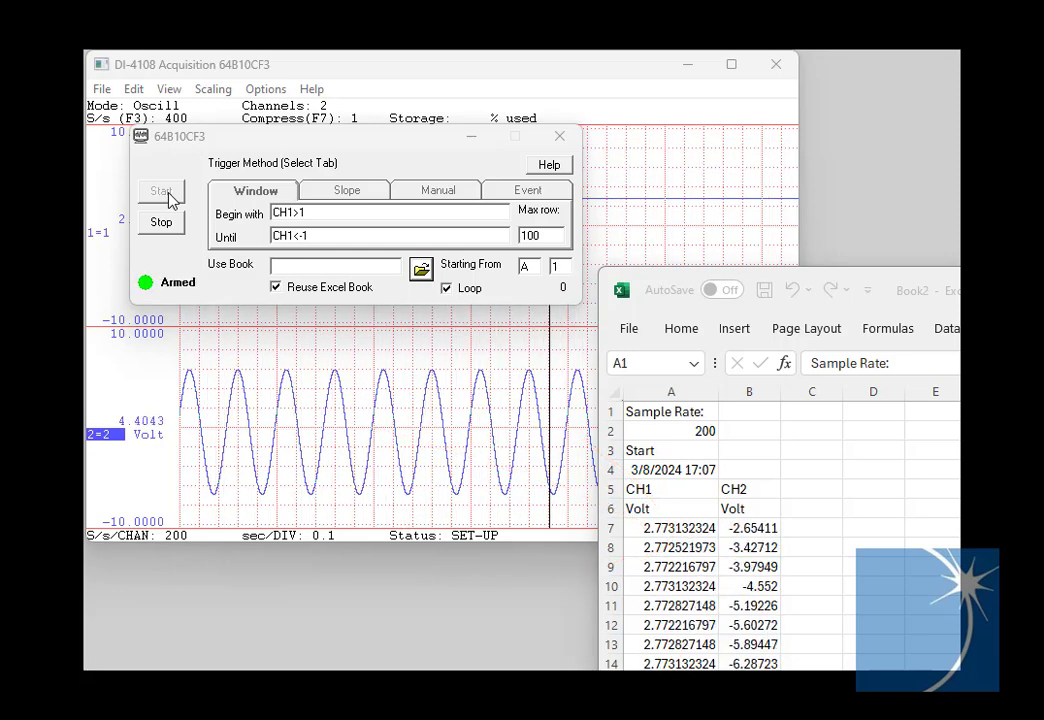
pyautogui.click(160, 192)
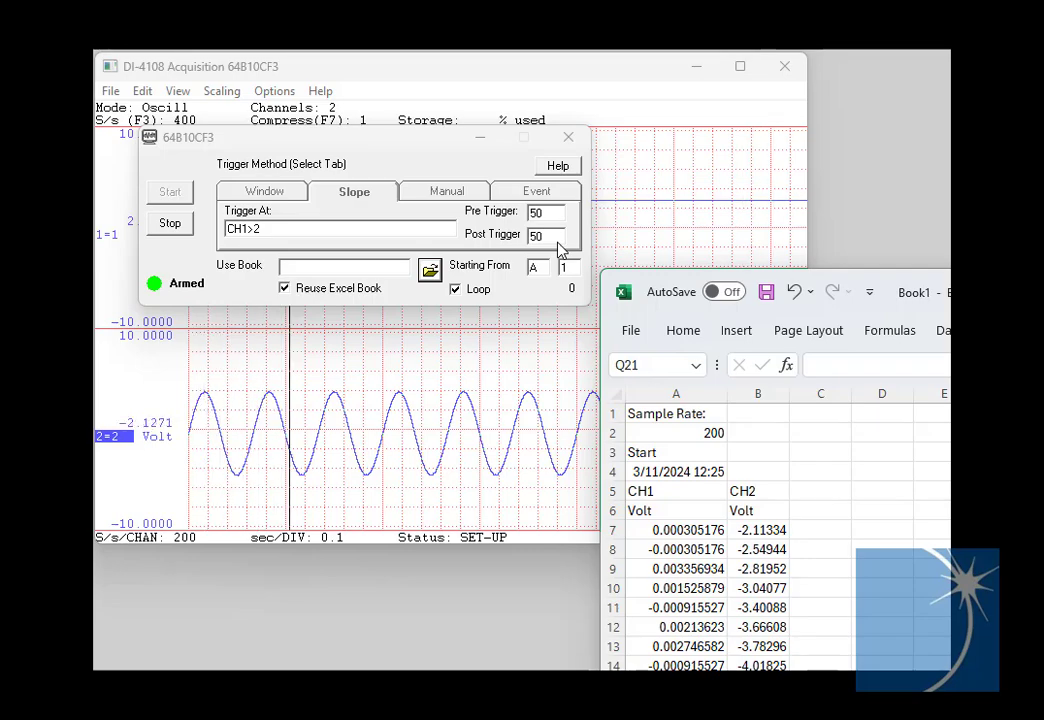
# Step: Arm a slope trigger at CH1>2 with 50 pre-trigger and 50 post-trigger rows
pyautogui.click(454, 190)
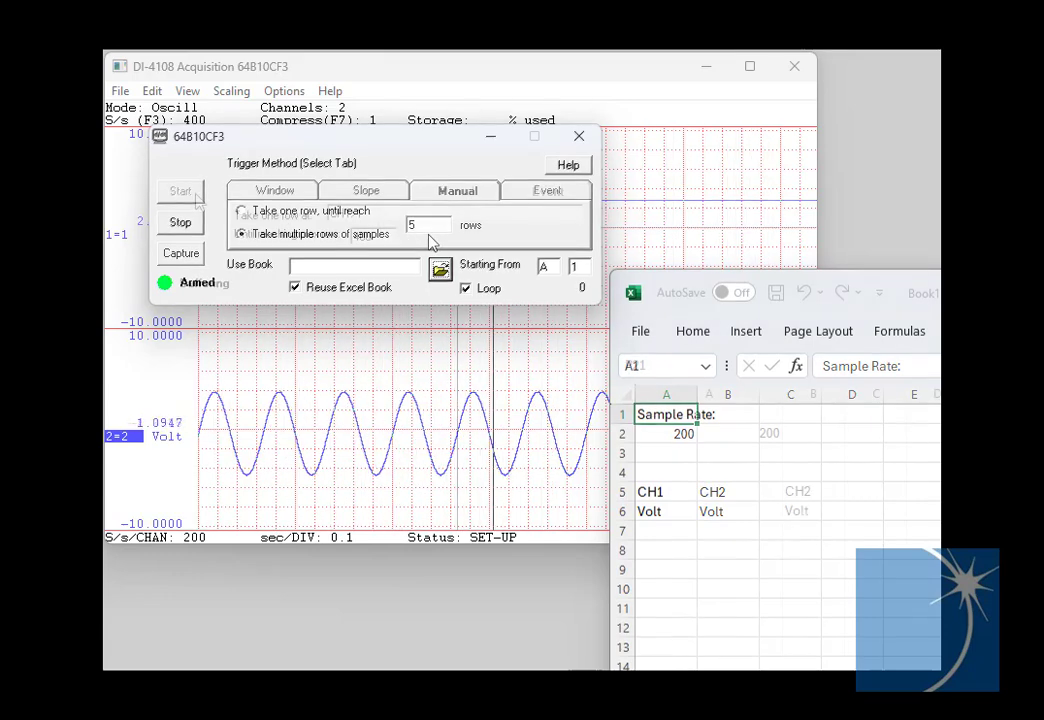
# Step: Run Manual 5-row capture, Event trigger CH1>1 (max 400 rows), then slope trigger (CH1-CH1[T-1])>.5
pyautogui.click(546, 192)
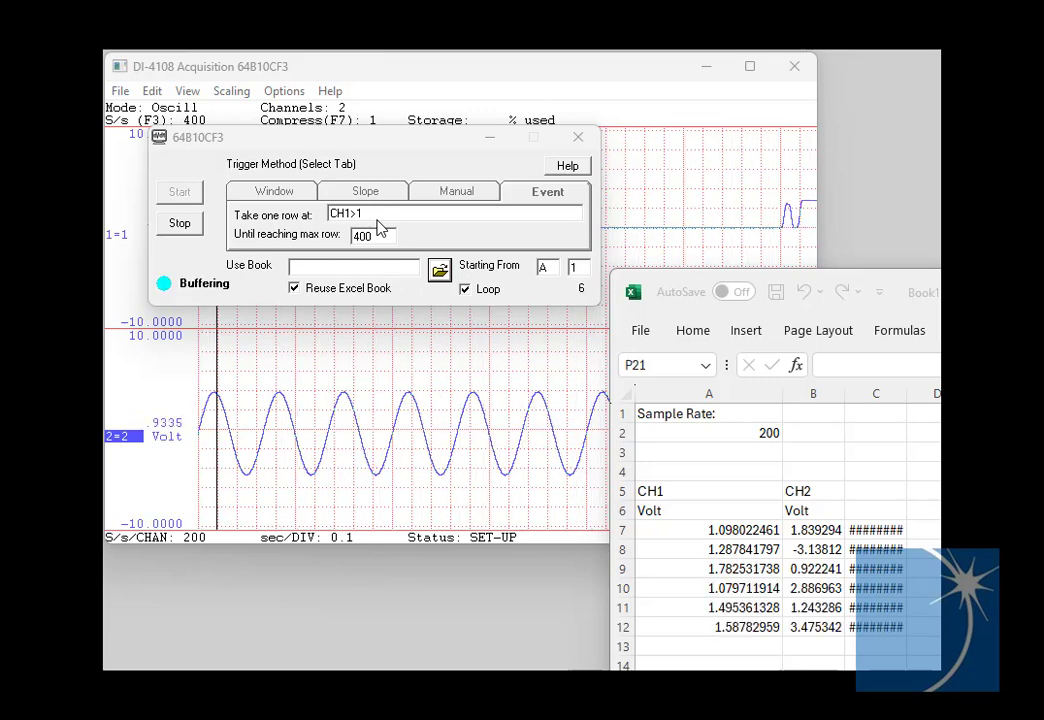
pyautogui.click(364, 192)
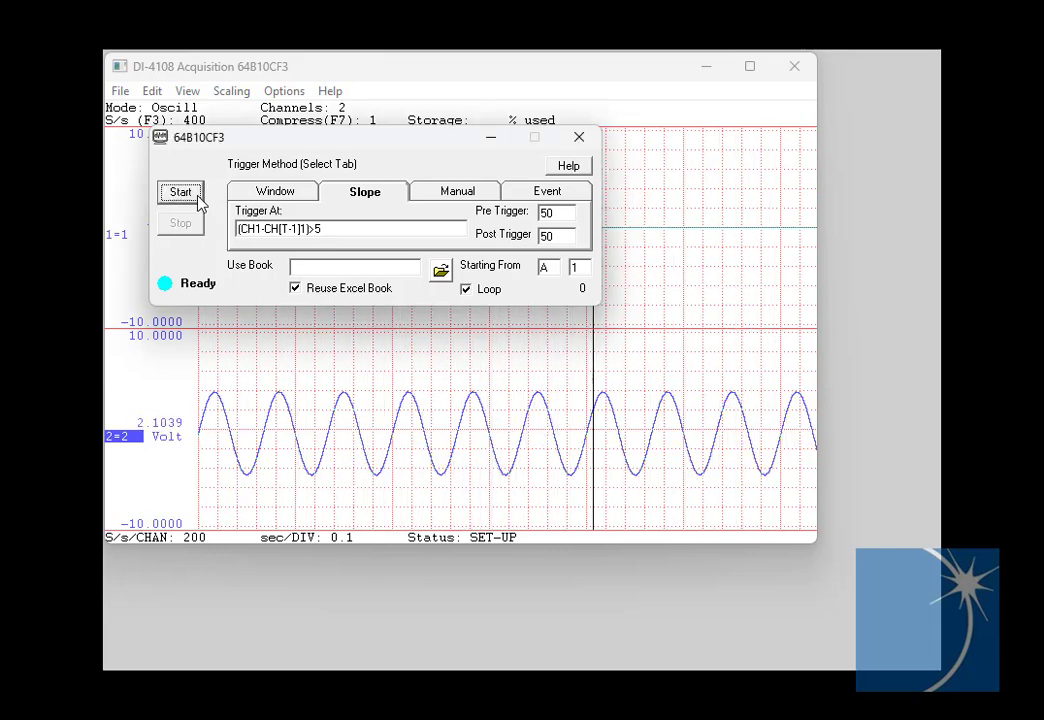
pyautogui.click(180, 192)
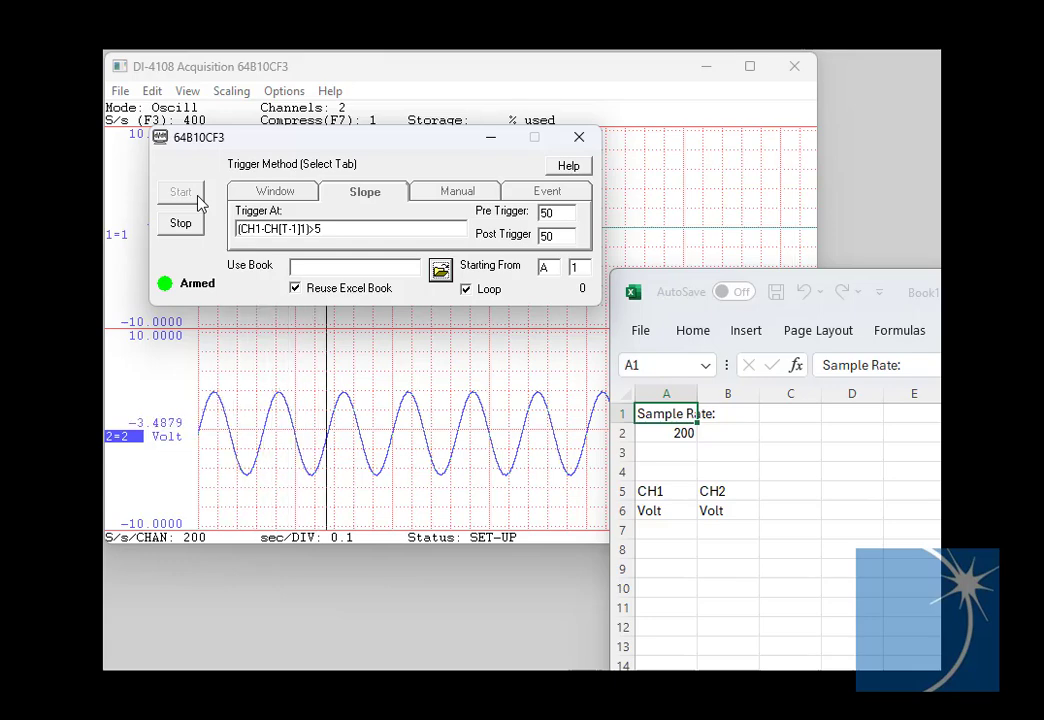
pyautogui.click(546, 192)
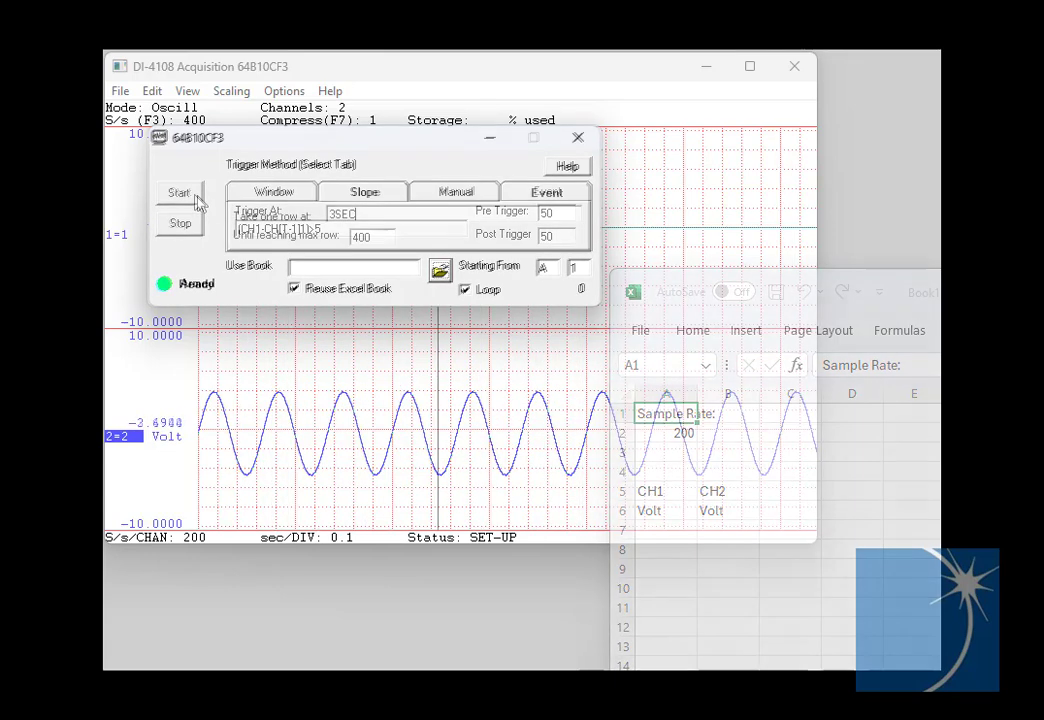
# Step: Start timed event logging of one row every 3 seconds, up to 400 rows
pyautogui.click(180, 192)
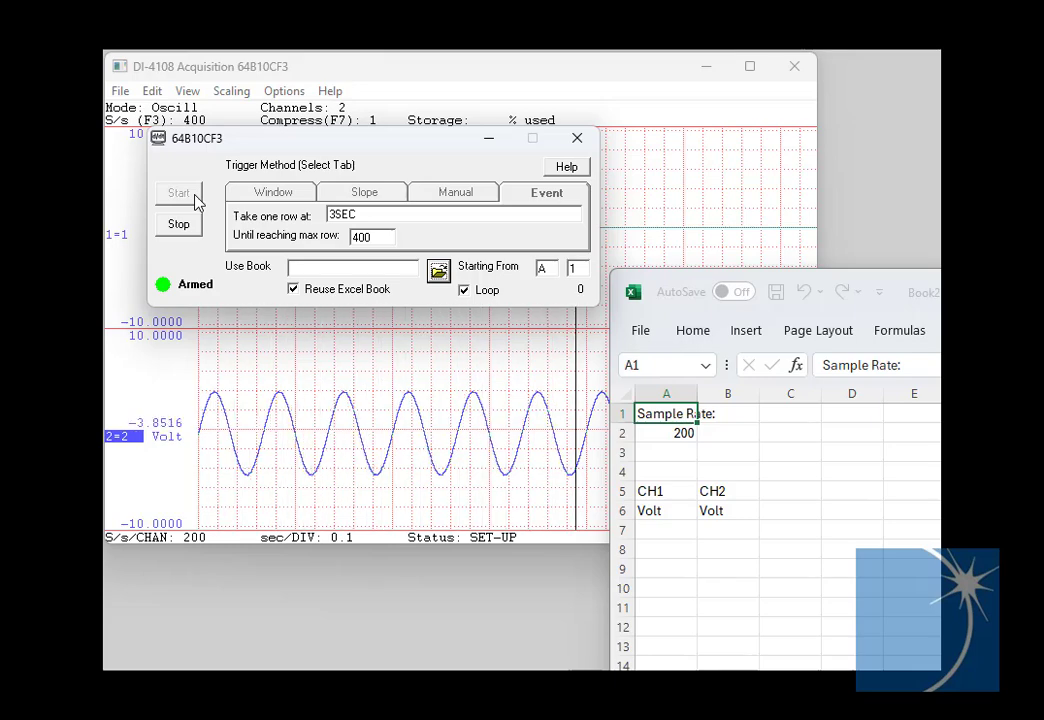
pyautogui.click(178, 192)
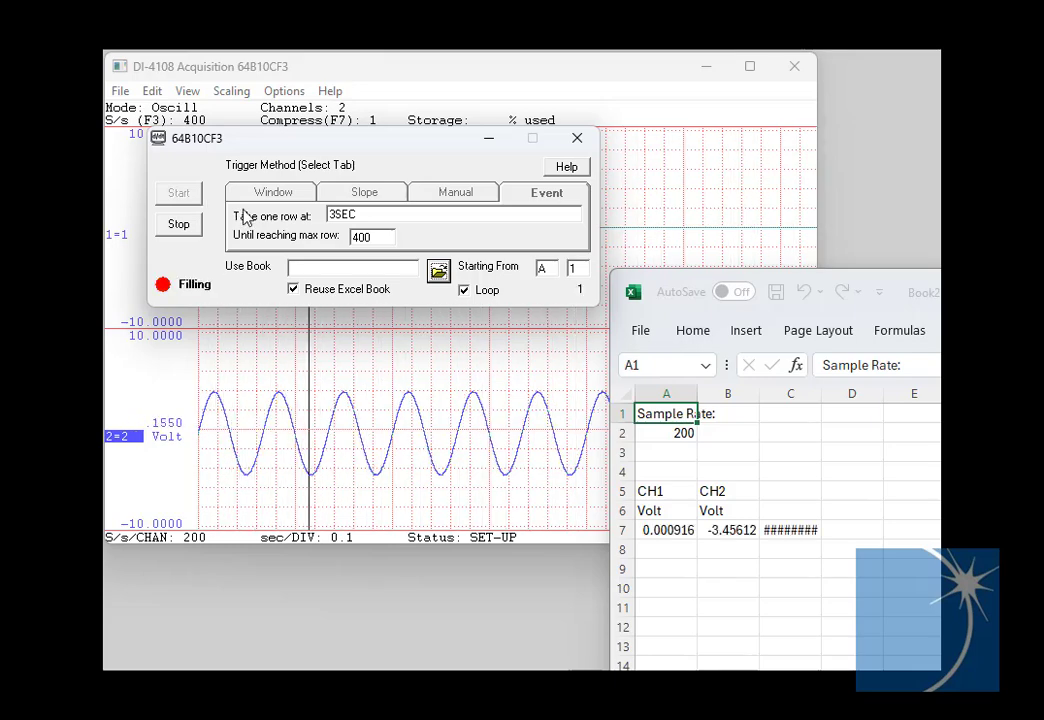